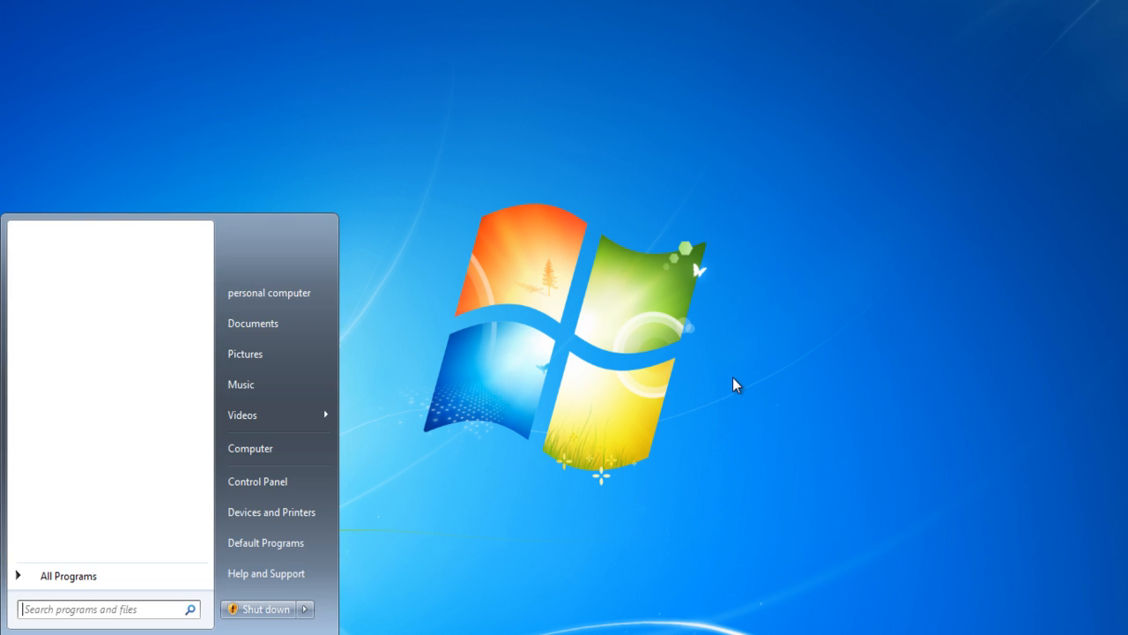
{"action": "type", "text": "hibernation"}
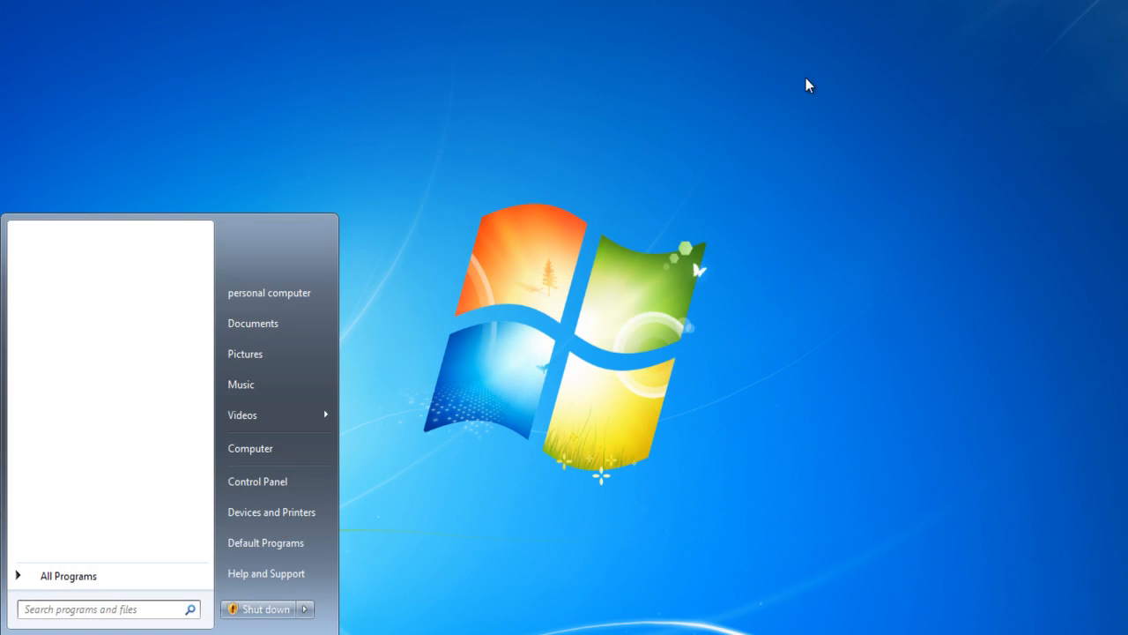
{"action": "type", "text": "cmd"}
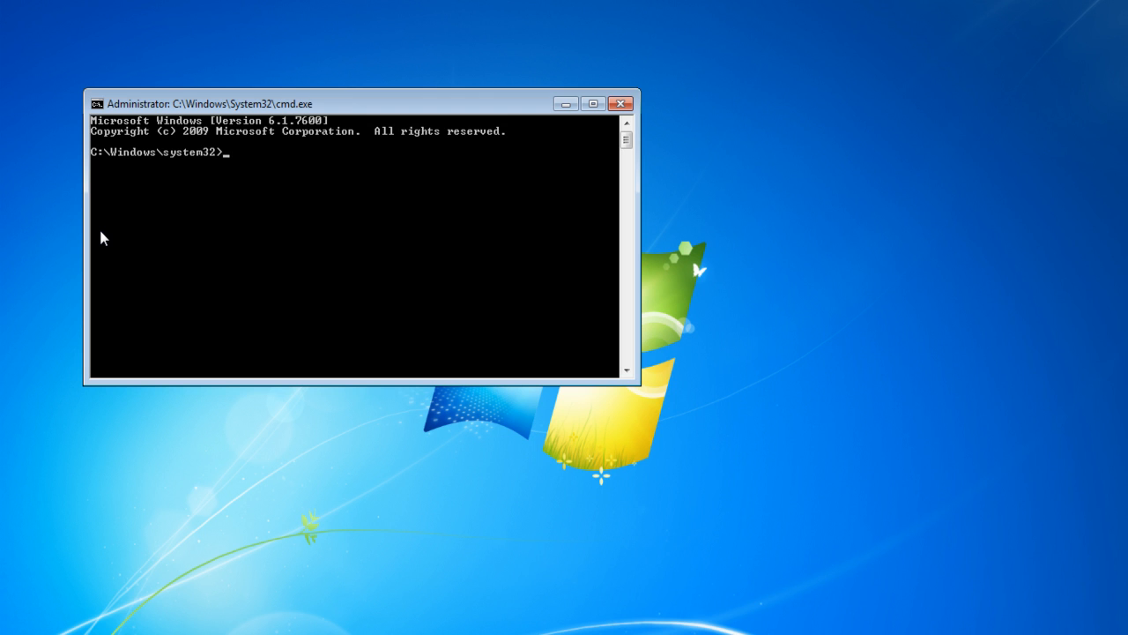
{"action": "type", "text": "powercf"}
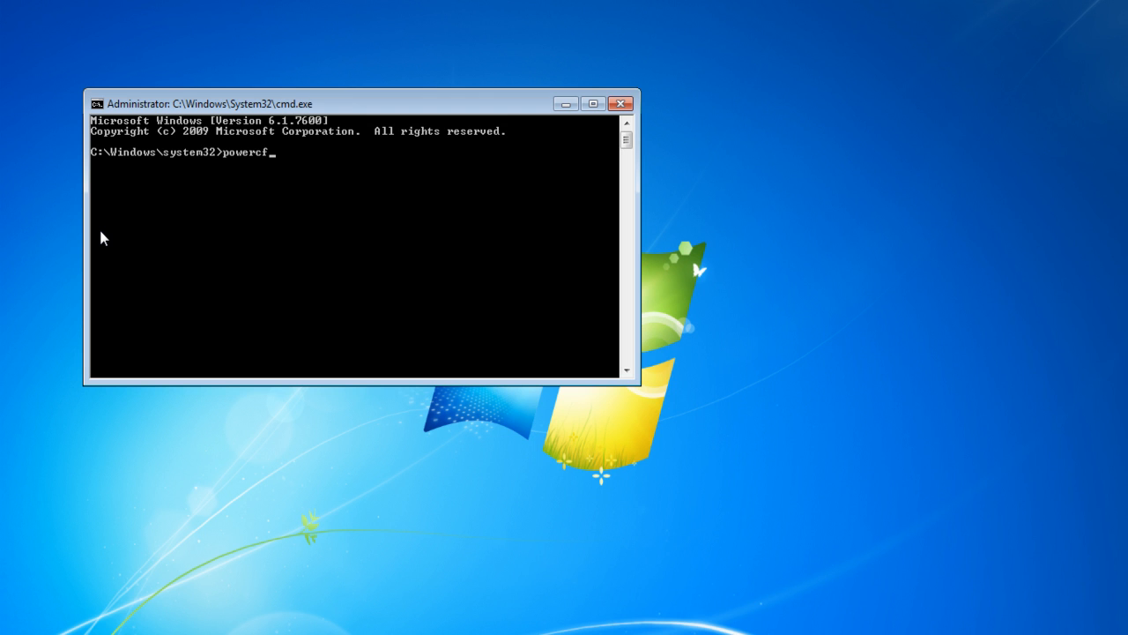
{"action": "type", "text": "g -h"}
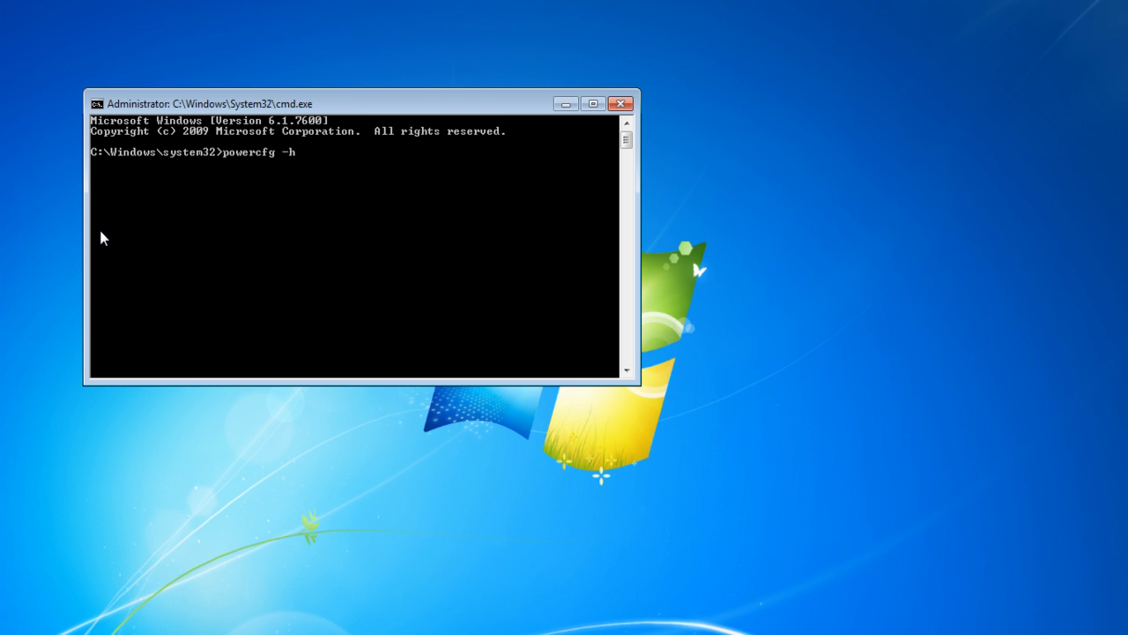
{"action": "type", "text": "off"}
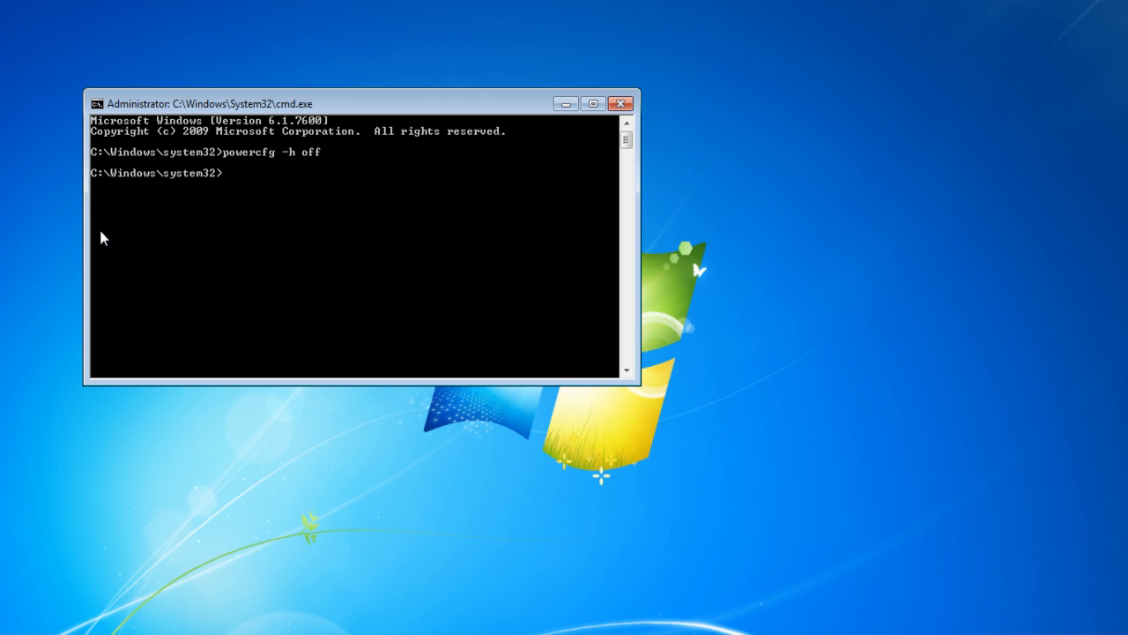
{"action": "type", "text": "powerc"}
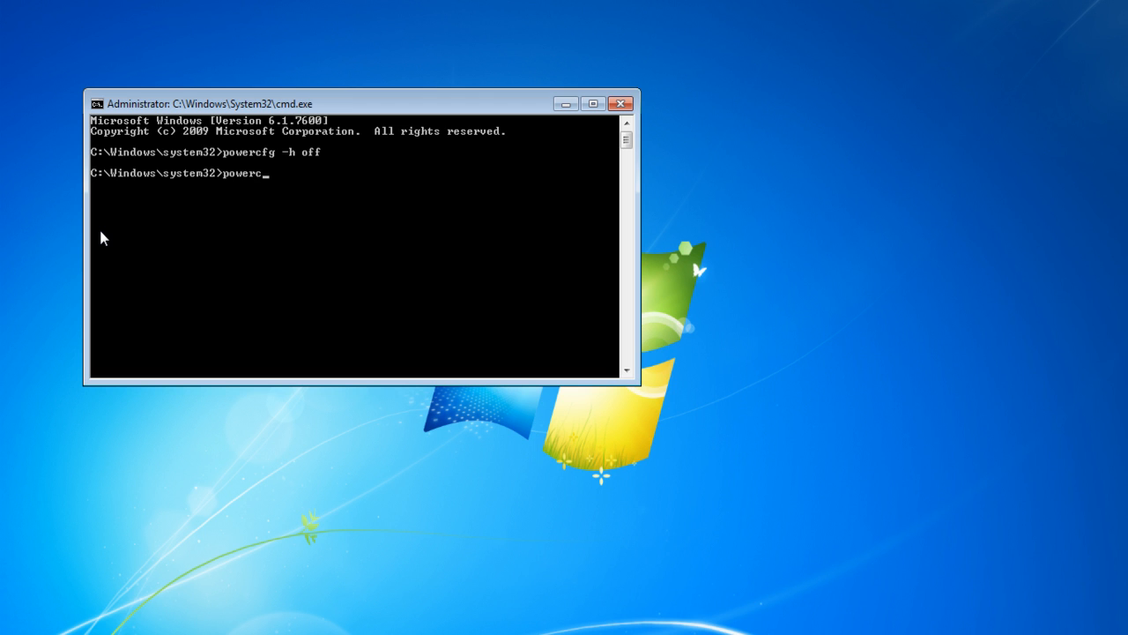
{"action": "type", "text": "fg"}
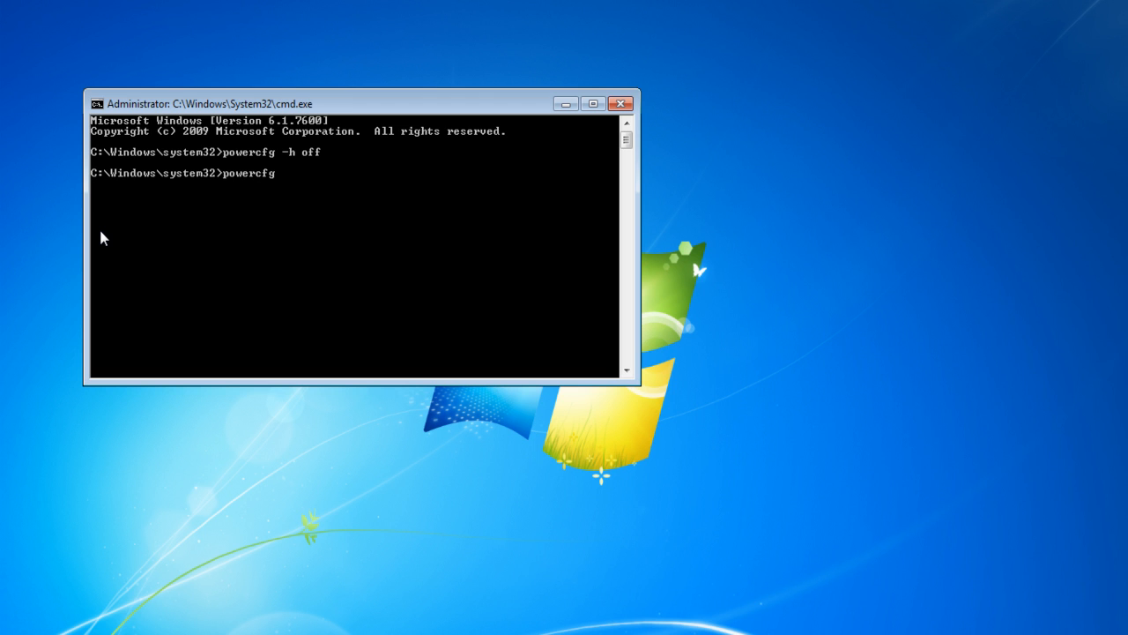